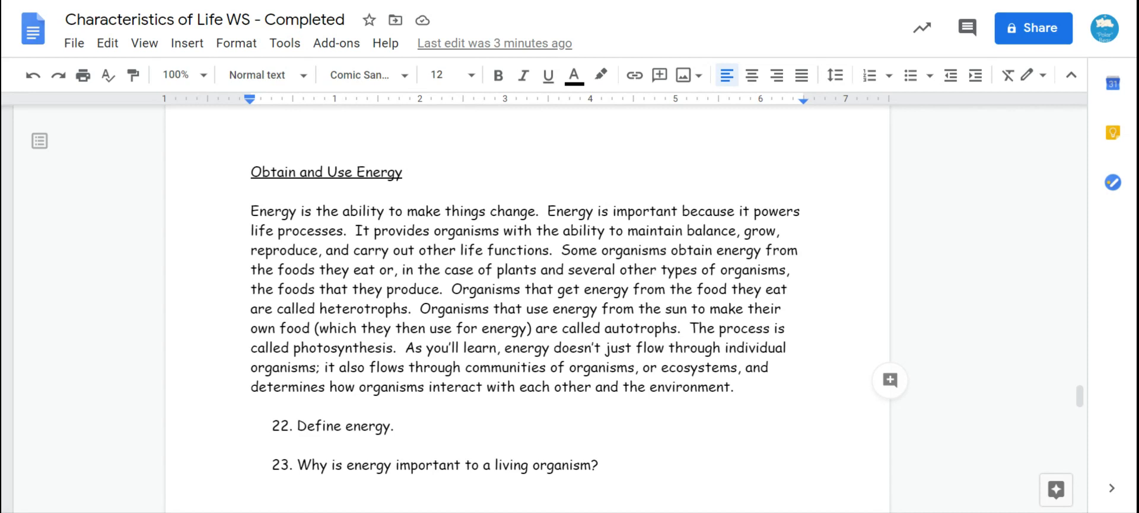
Step: Scroll down to the Obtain and Use Energy questions 22–24
scroll("down", 3)
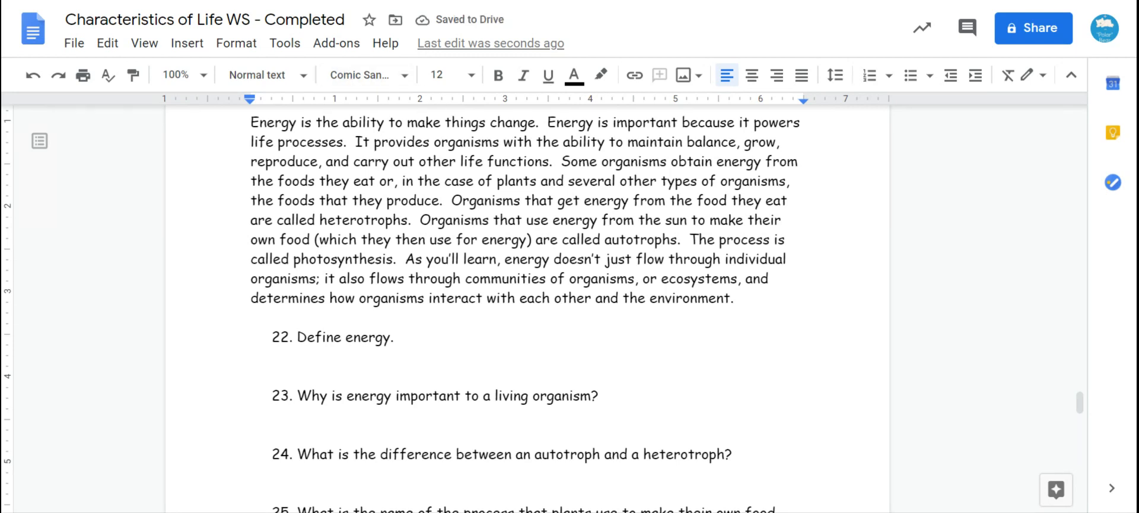
Step: Type the question 22 answer defining energy as the ability to make things change
type("The ability of organisms")
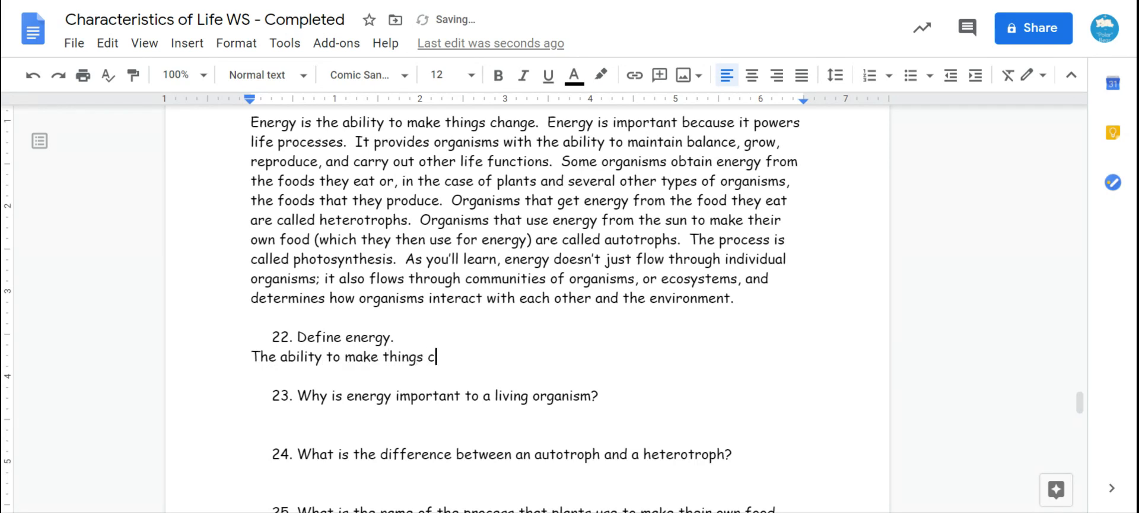
type("hange")
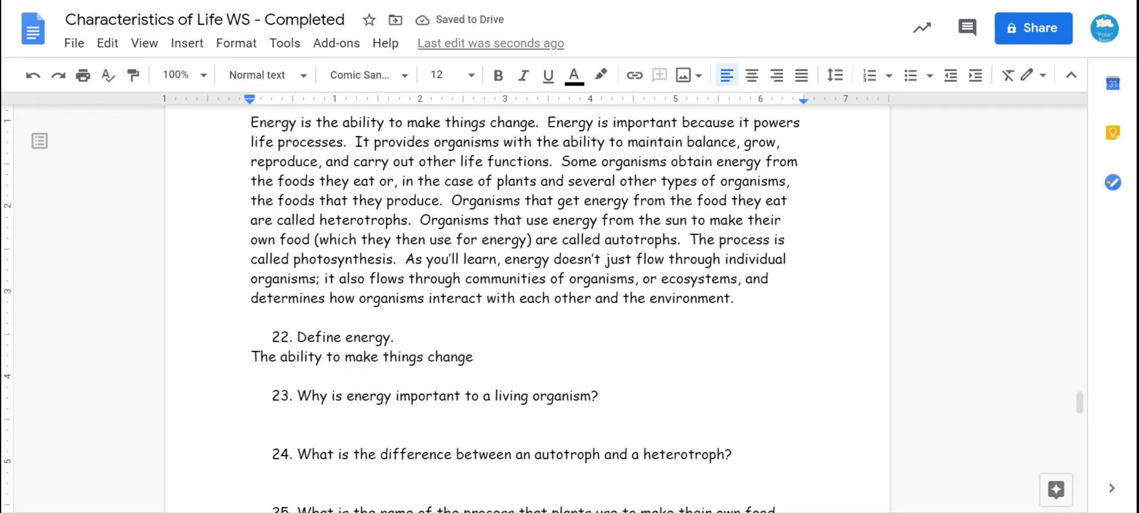
Step: Start the question 23 answer on the line beneath it with 'It p'
left_click(253, 415)
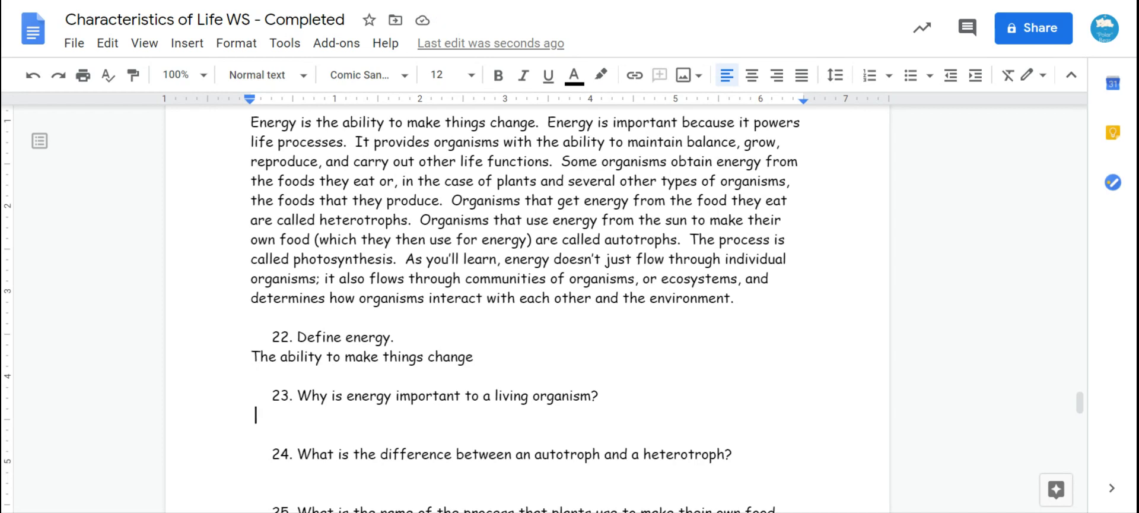
type("It p")
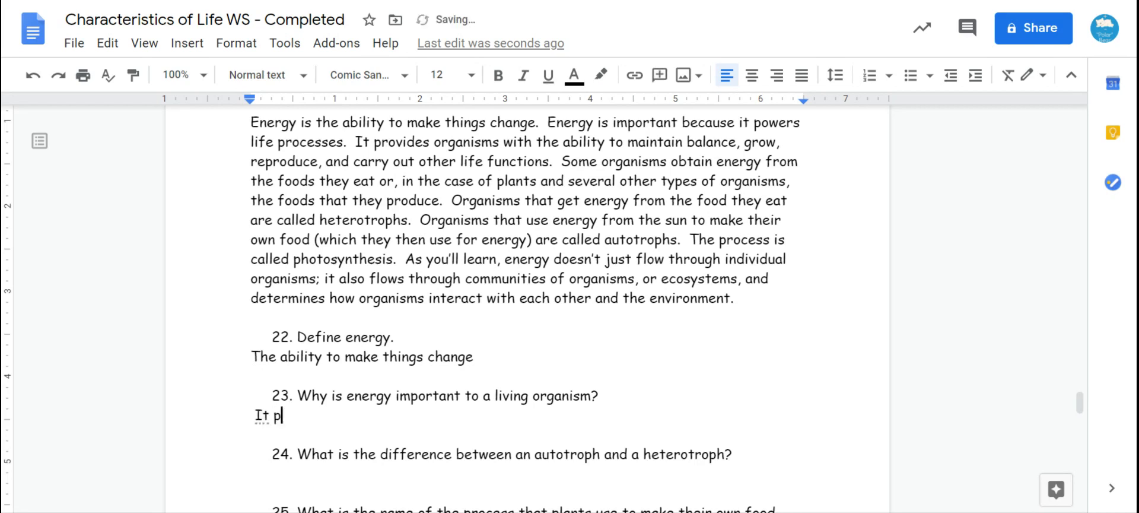
Step: Complete the question 23 answer so it reads 'It powers life processes'
type("owers life processes")
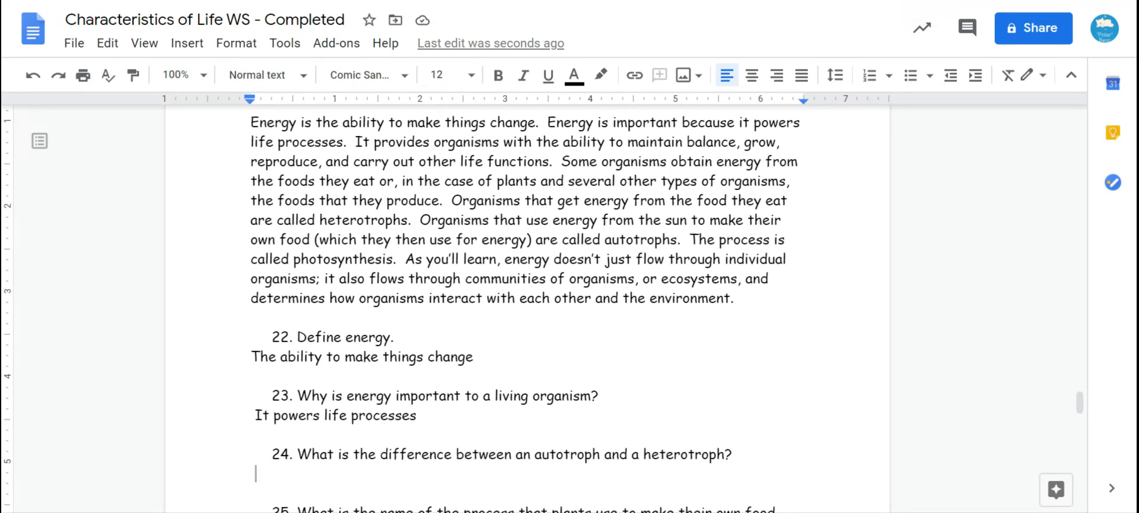
Step: Begin question 24: 'Autotrophs make their own food, while heterotrophs'
type("autotroph")
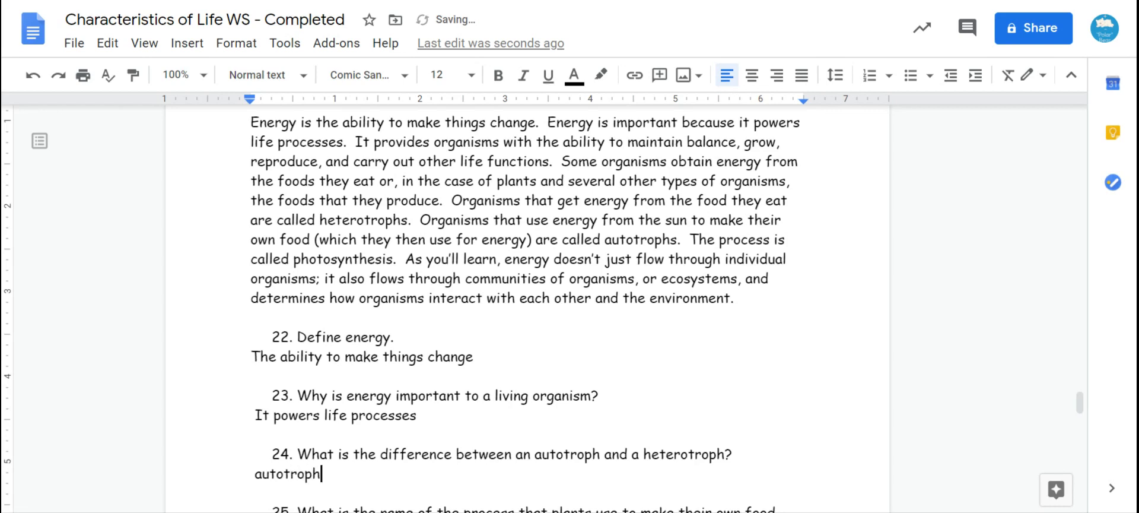
type("Autotrophs make their t")
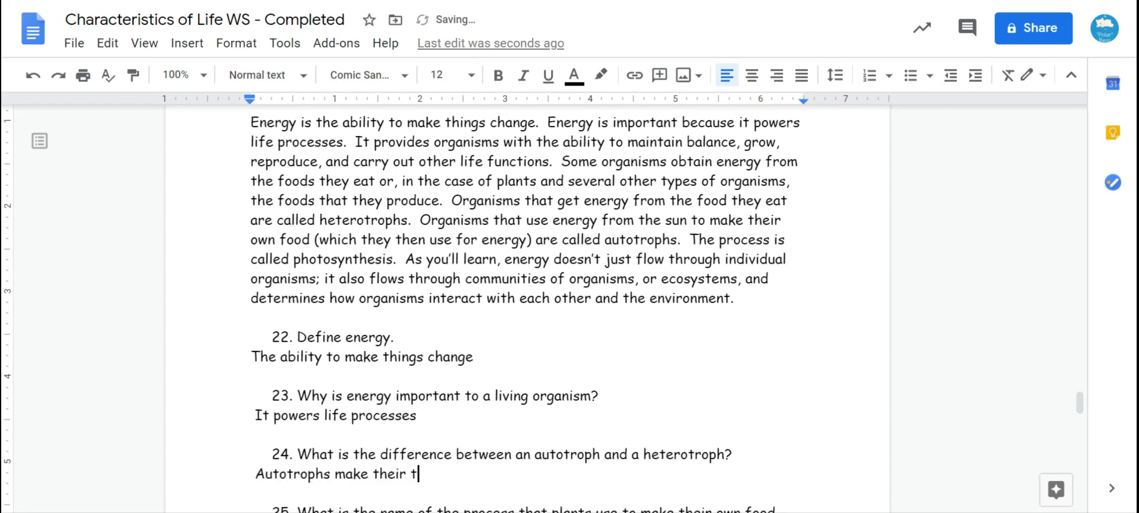
type("own food, while hetero")
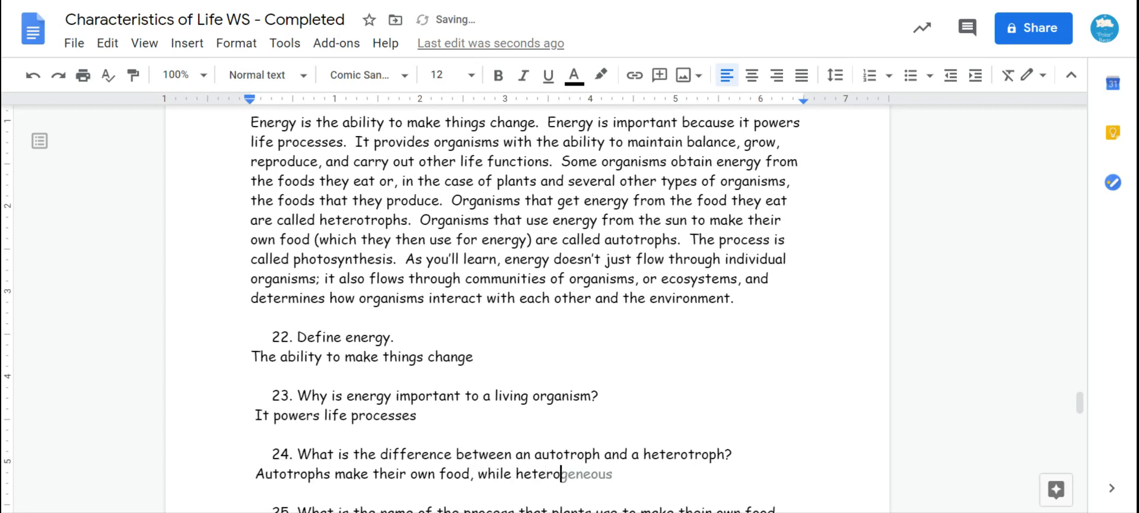
type("trophs")
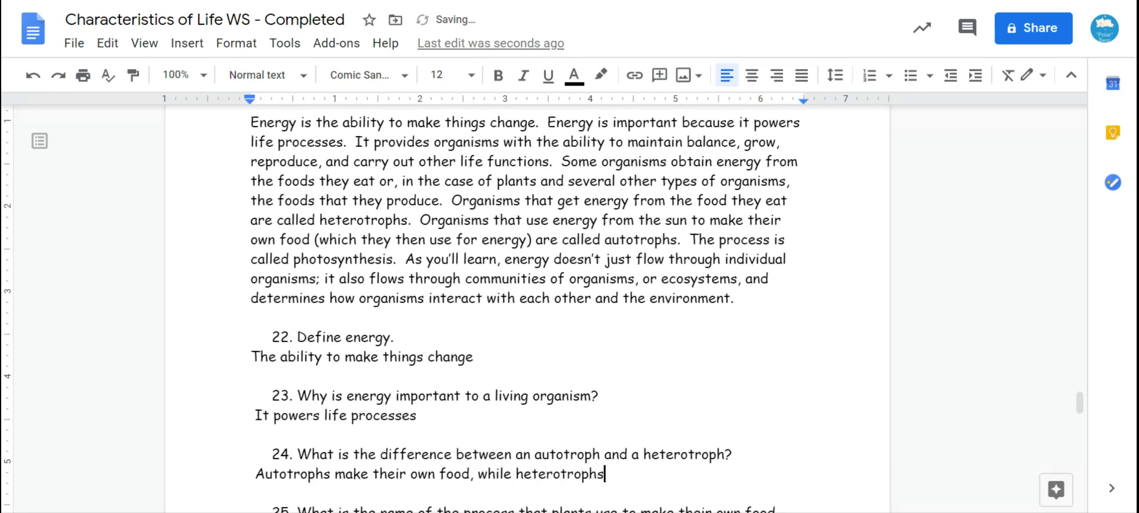
Step: Finish with 'must consume food from a different source' and scroll toward question 25
type("must")
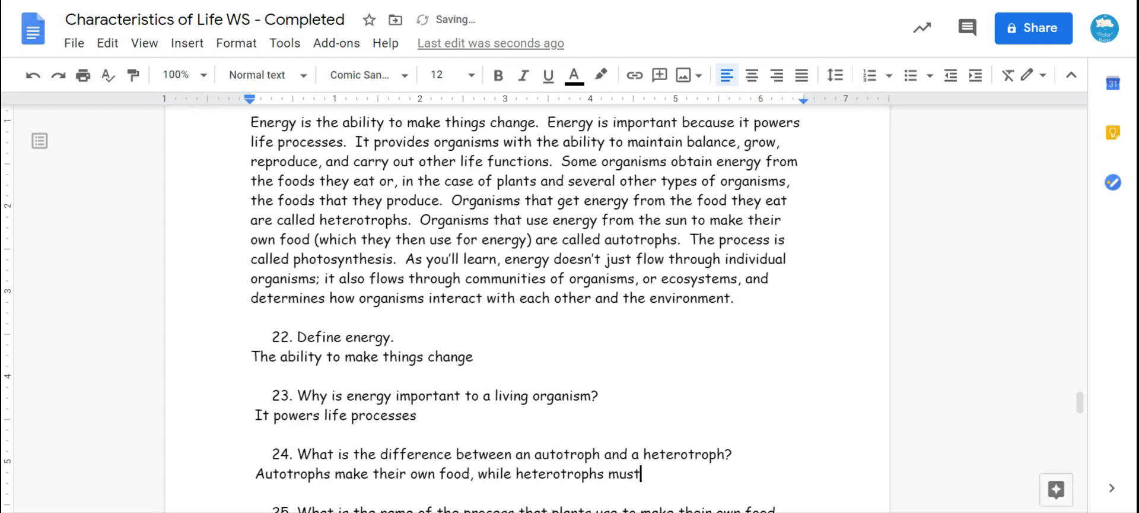
type("consume")
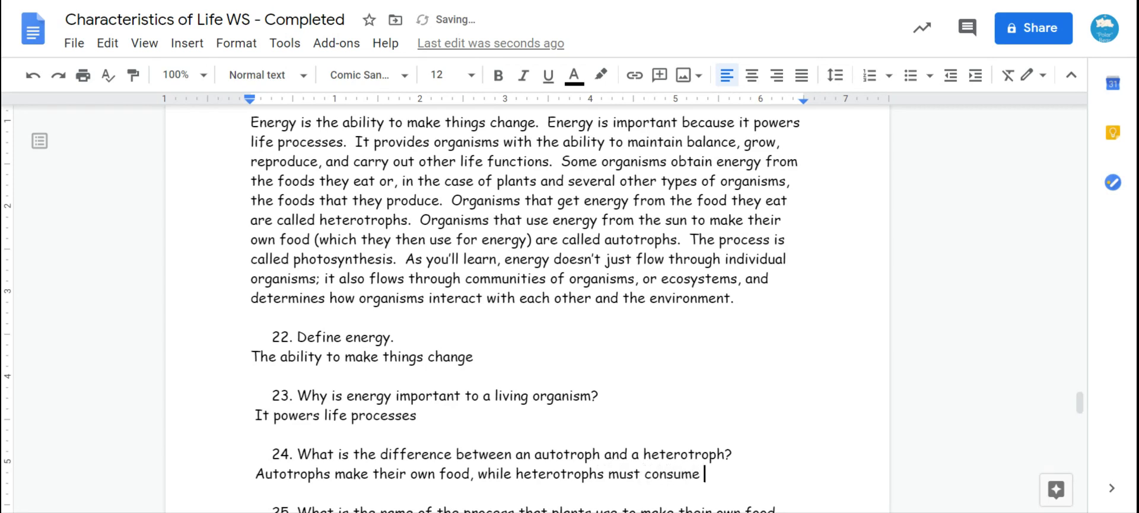
type("food from a di")
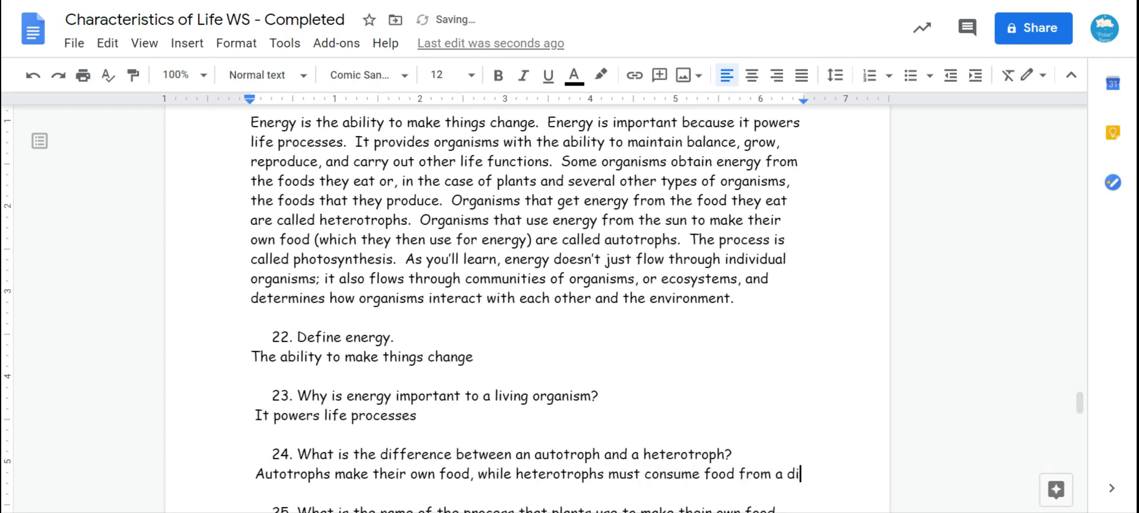
type("fferent source")
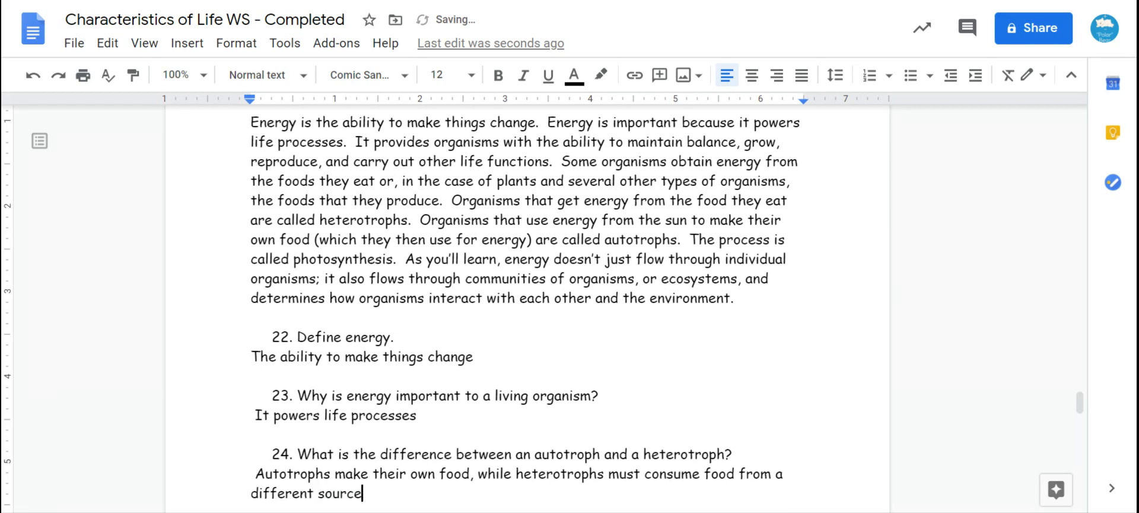
scroll("down", 3)
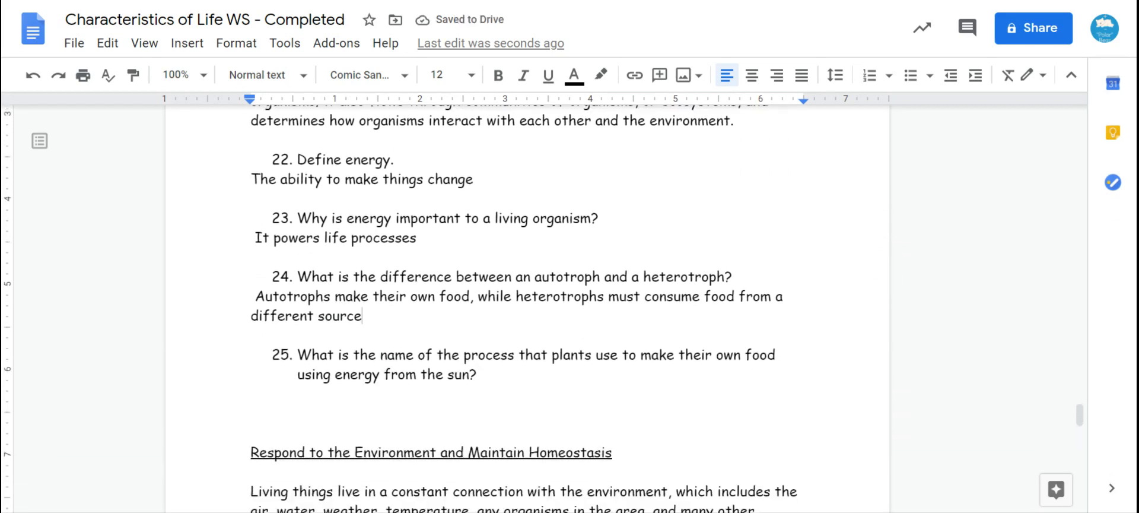